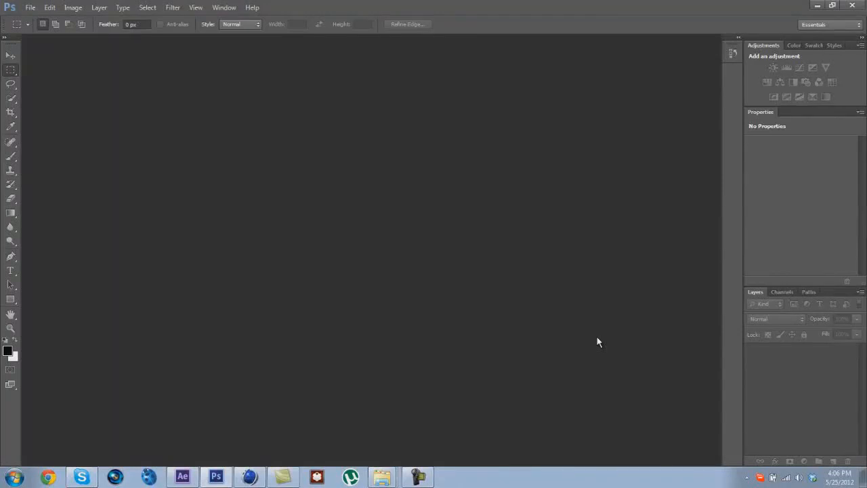
mouse_move(484, 260)
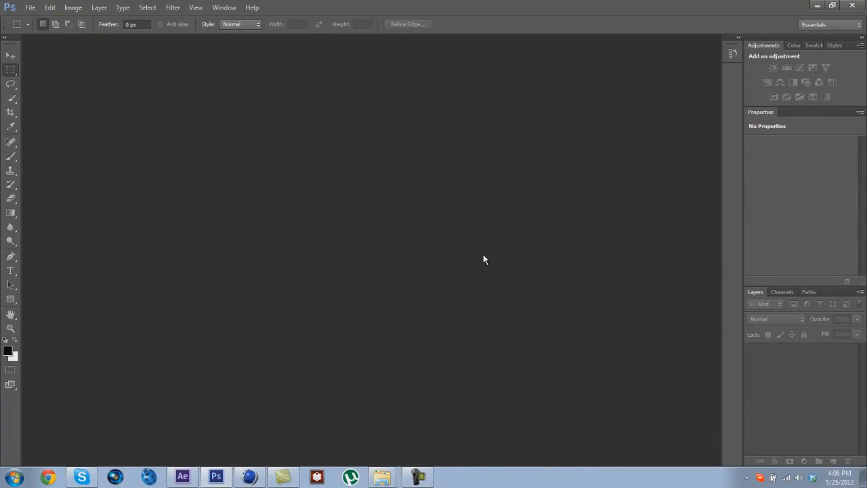
mouse_move(201, 202)
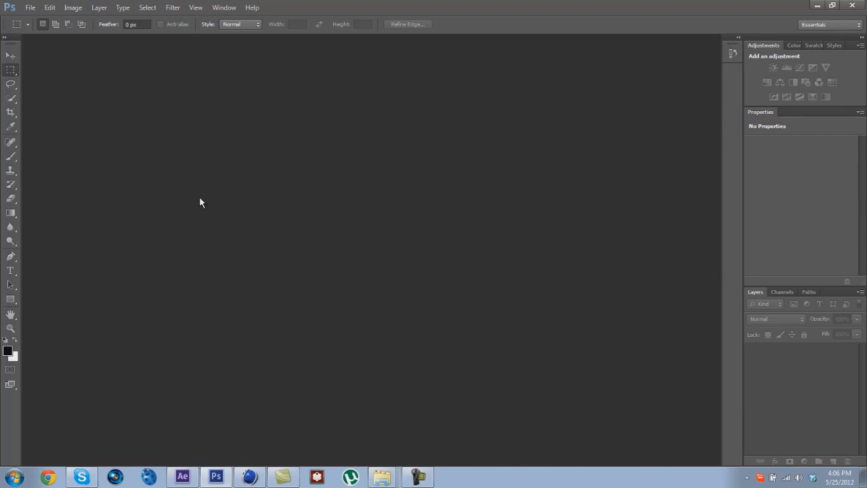
mouse_move(166, 192)
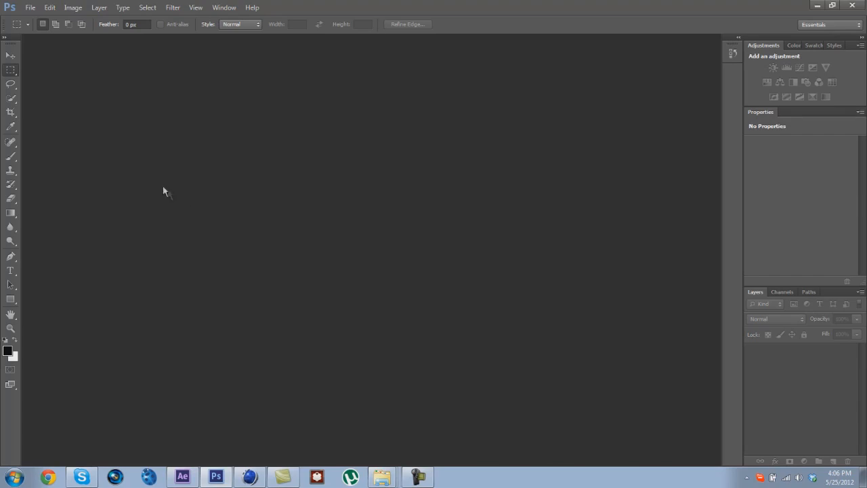
Create a new Default Photoshop Size document: 7×5 in, 72 ppi, RGB, white background
left_click(30, 8)
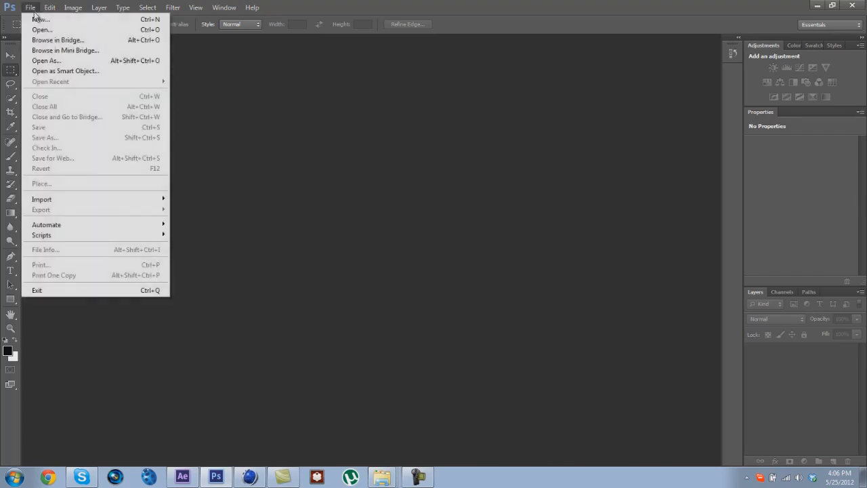
left_click(41, 19)
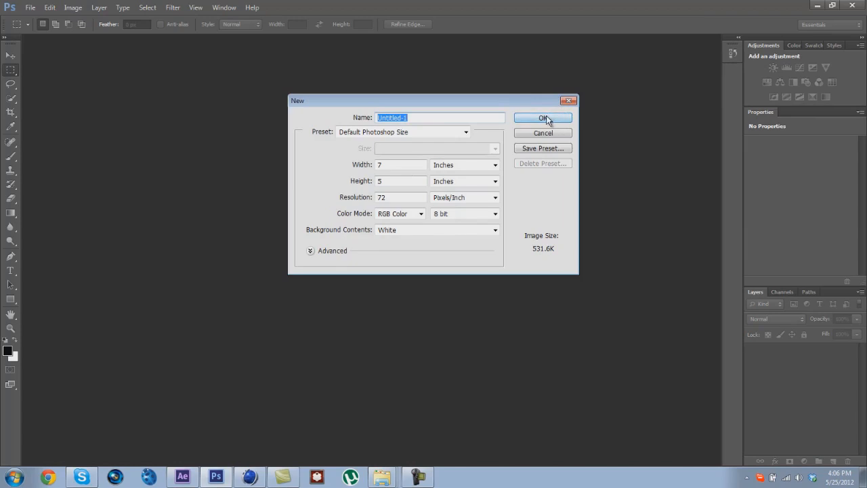
mouse_move(543, 118)
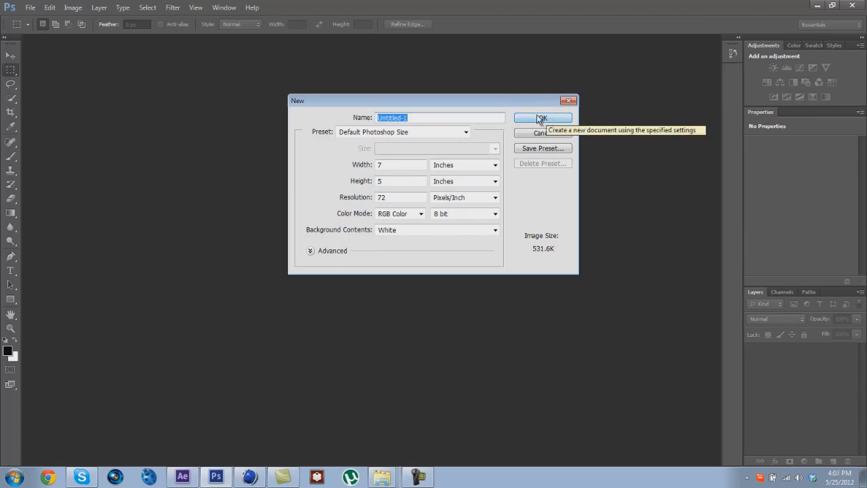
left_click(542, 117)
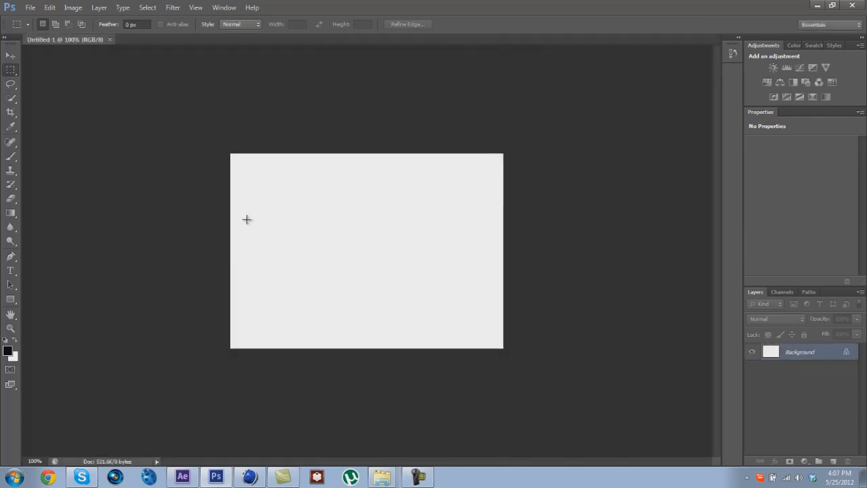
mouse_move(50, 237)
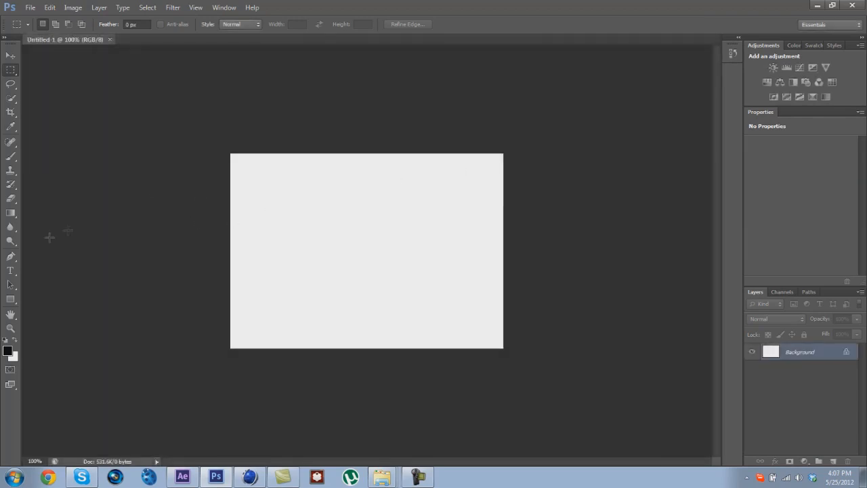
mouse_move(61, 138)
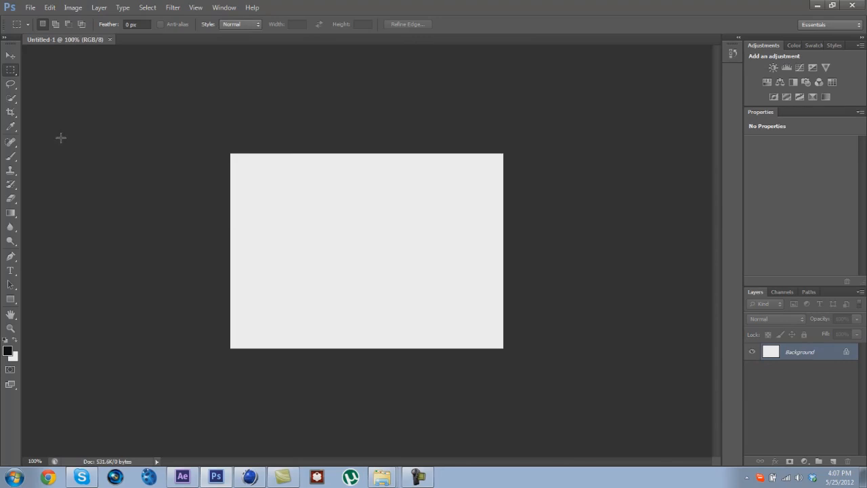
mouse_move(520, 347)
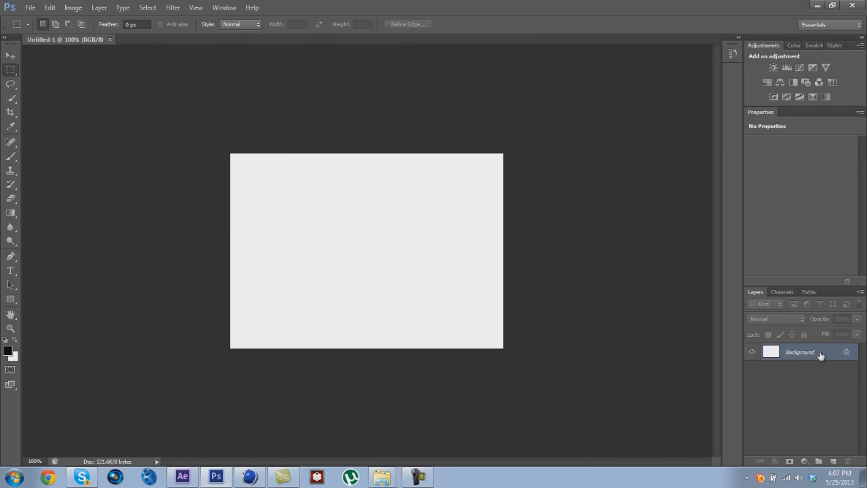
mouse_move(10, 400)
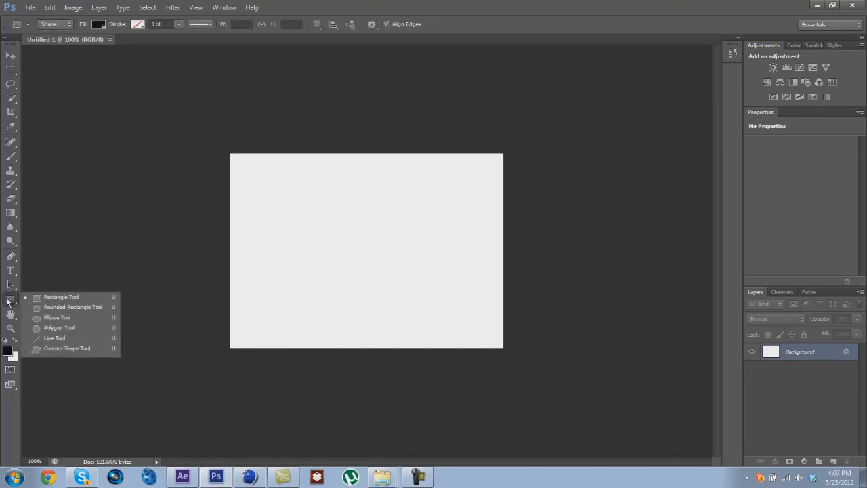
mouse_move(59, 328)
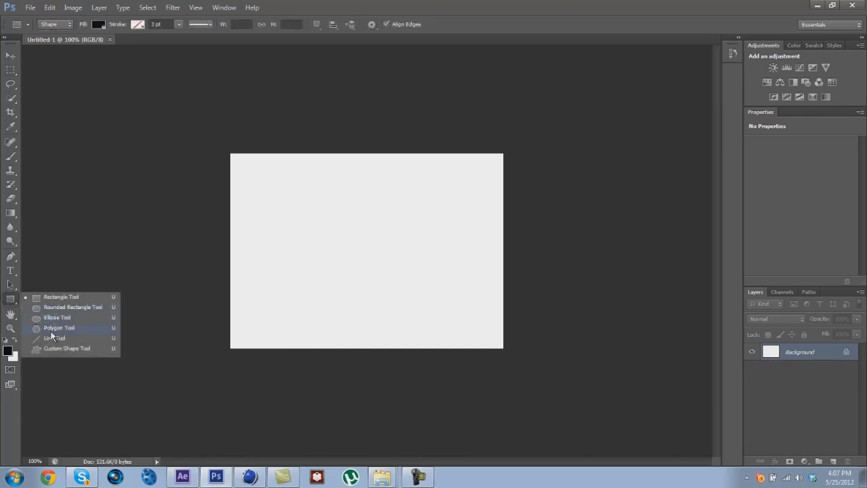
mouse_move(70, 349)
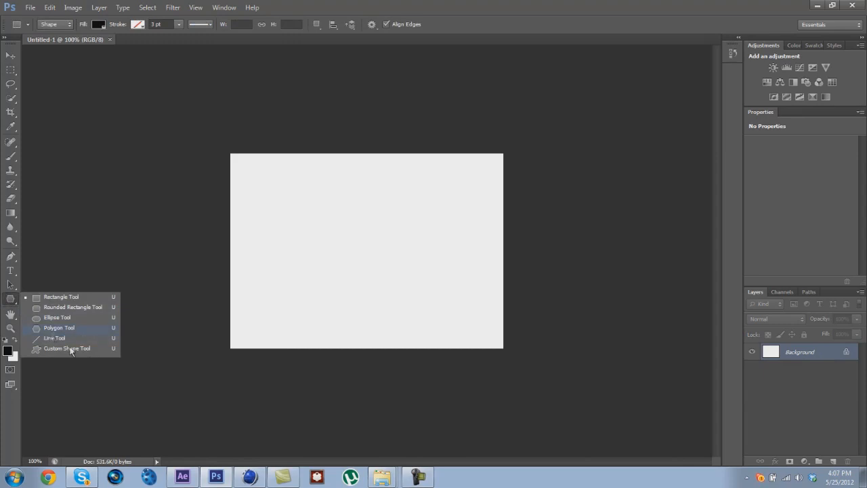
Draw a black pentagon with the Polygon Tool, centre it and rotate a point upward
left_click(59, 327)
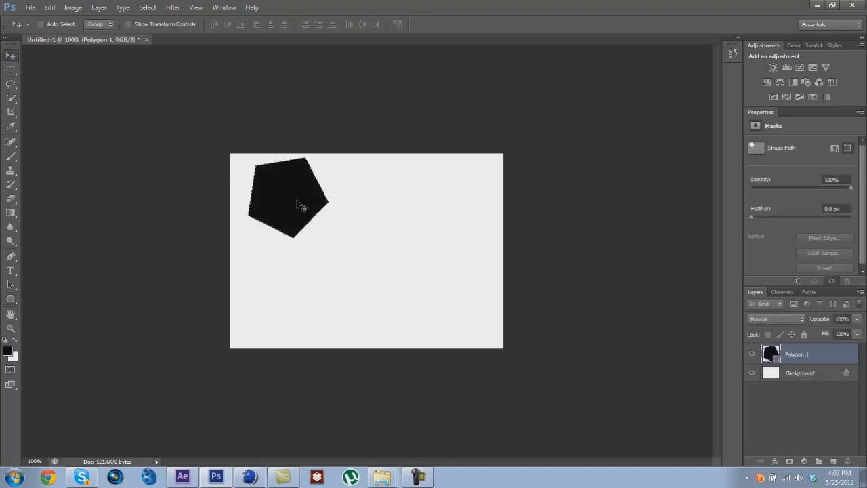
left_click_drag(295, 203, 379, 254)
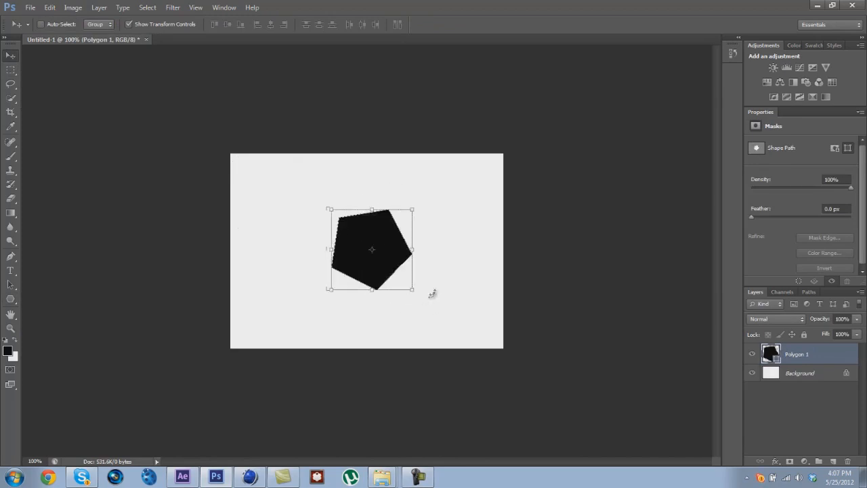
left_click_drag(411, 288, 427, 264)
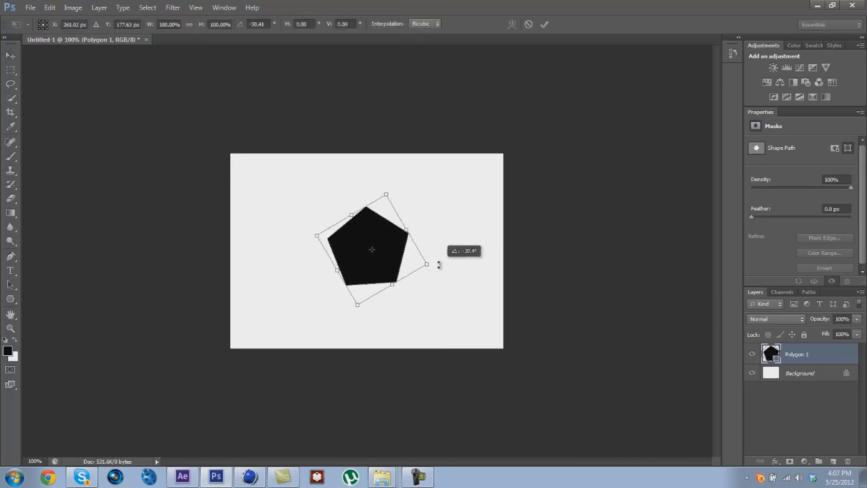
Apply the Free Transform rotation and select the Background layer
left_click(10, 57)
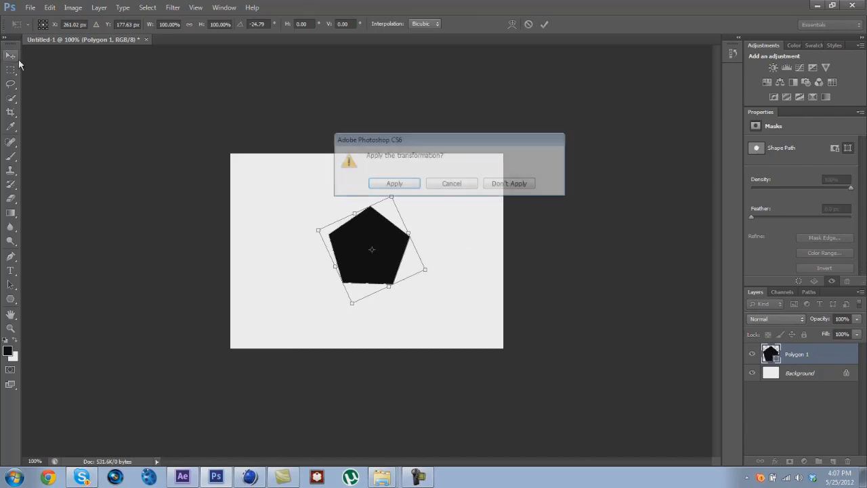
left_click(395, 183)
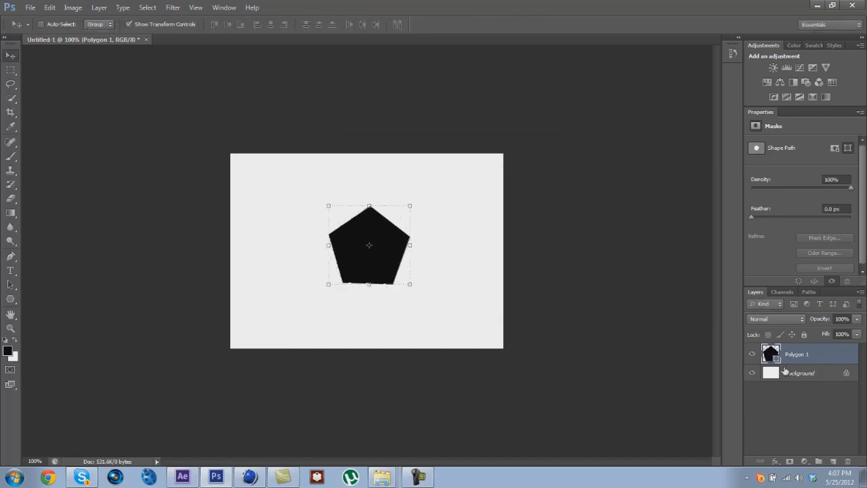
left_click(801, 373)
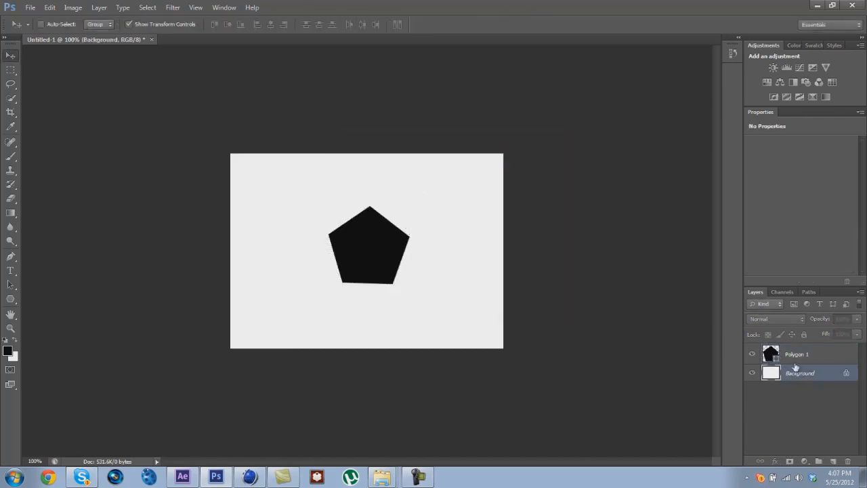
Delete the white Background layer, leaving the pentagon on a transparent canvas
left_click(797, 353)
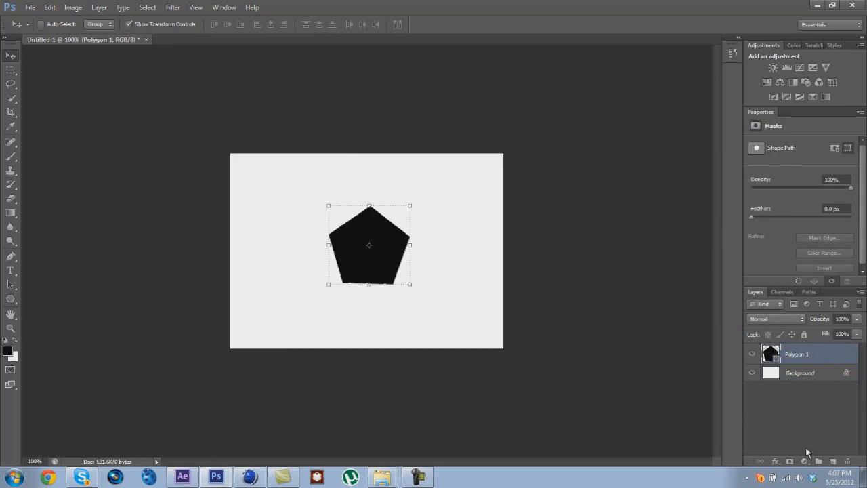
mouse_move(359, 263)
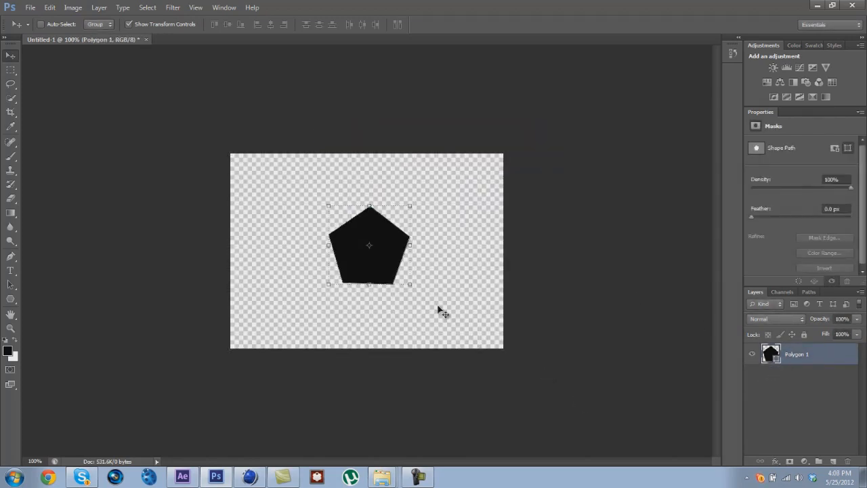
mouse_move(545, 305)
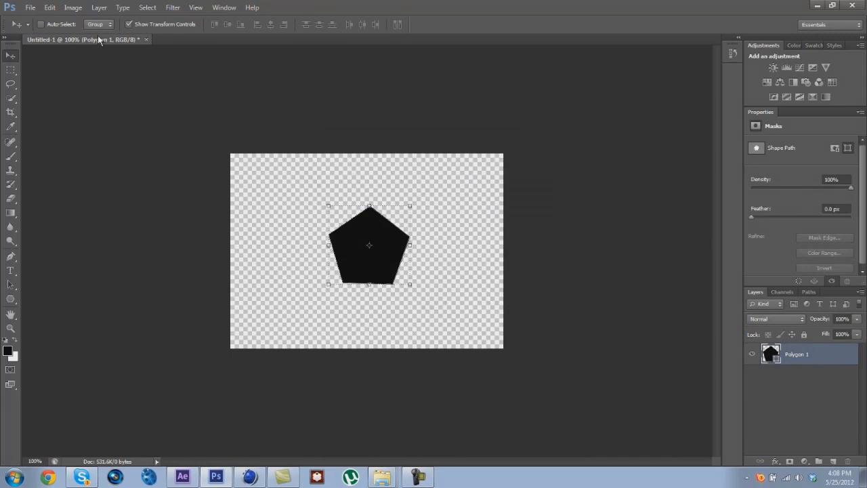
mouse_move(51, 7)
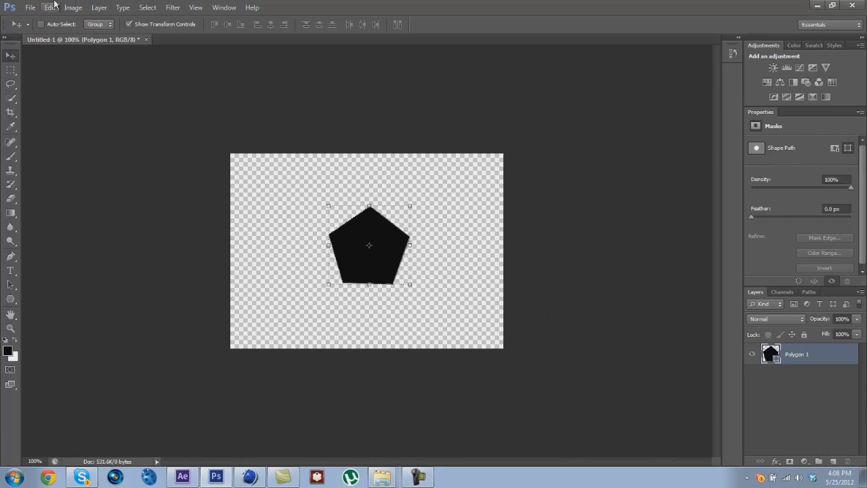
Load the Polygon 1 layer's pixels as a selection around the pentagon outline
left_click(49, 7)
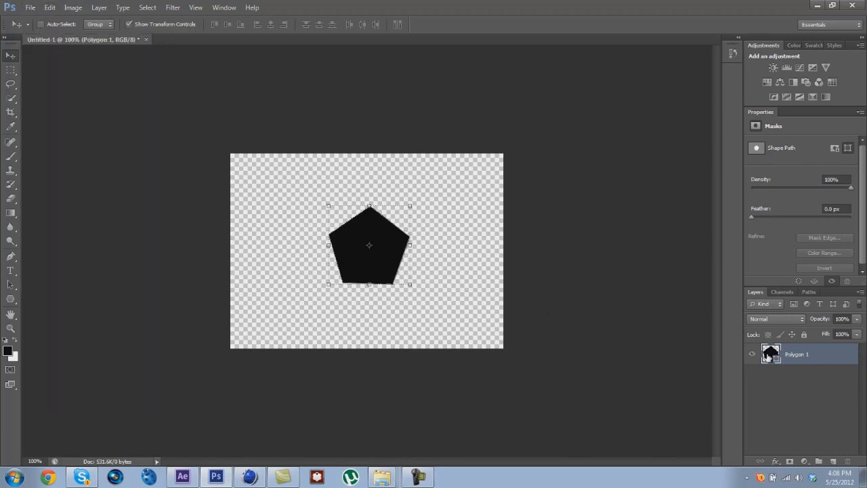
mouse_move(771, 354)
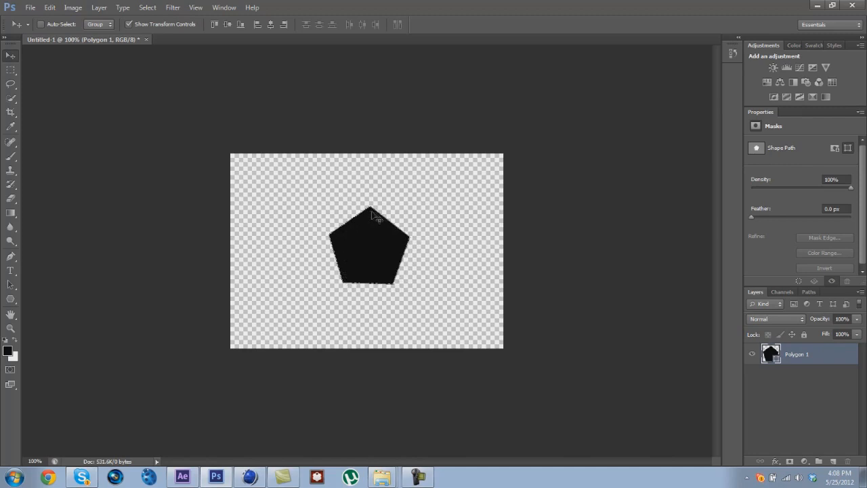
mouse_move(403, 285)
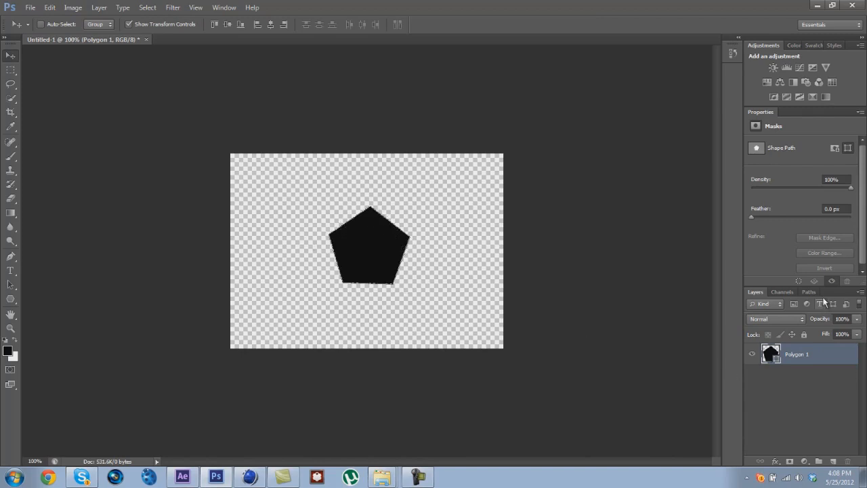
Show the Paths panel and make a work path from the pentagon selection
left_click(809, 291)
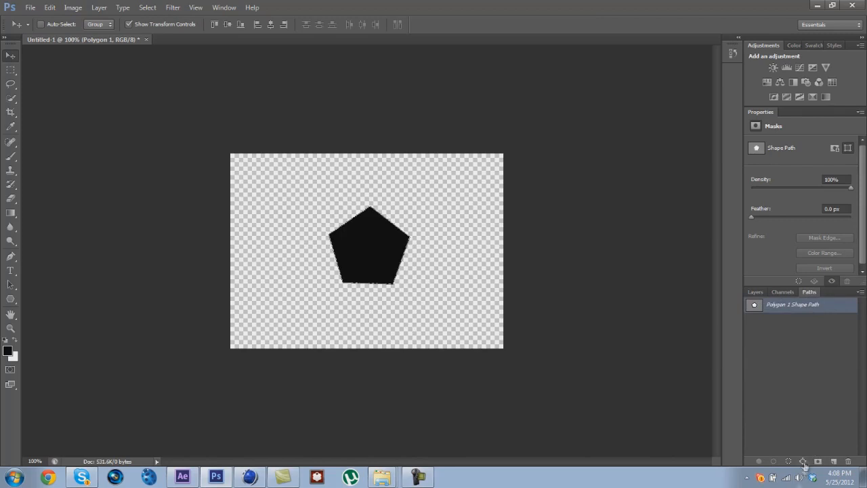
mouse_move(803, 462)
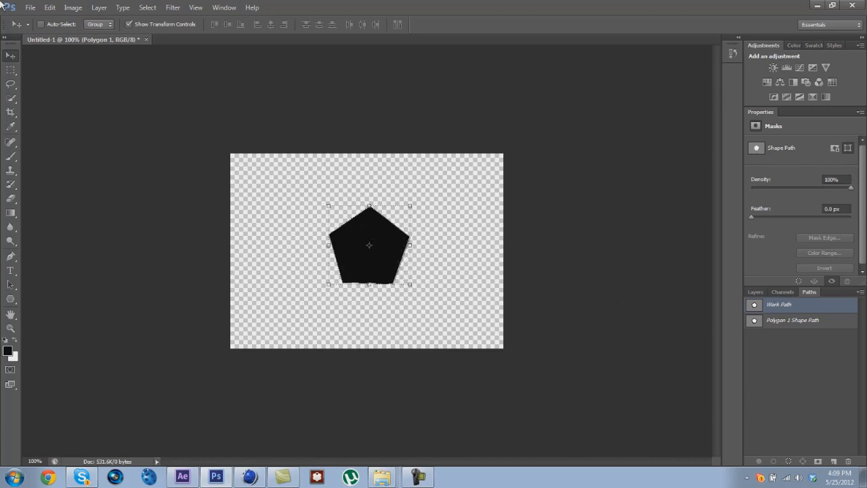
Start Export > Paths to Illustrator and choose Work Path as the path to export
left_click(30, 8)
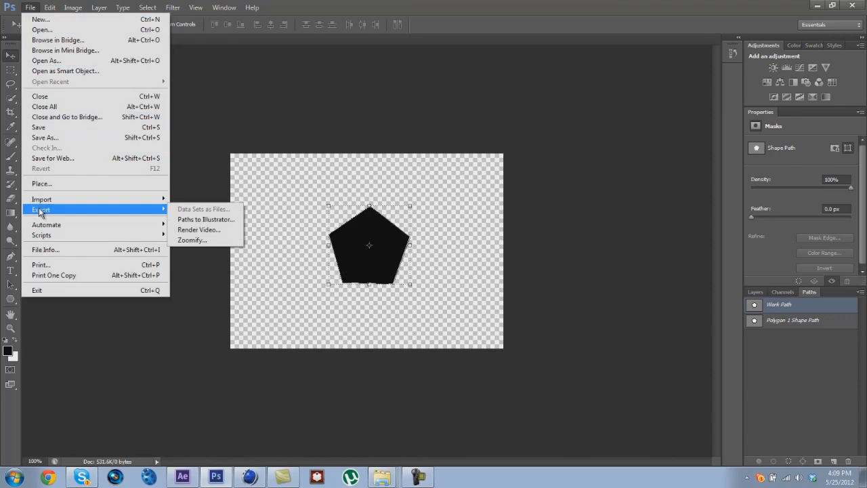
mouse_move(205, 219)
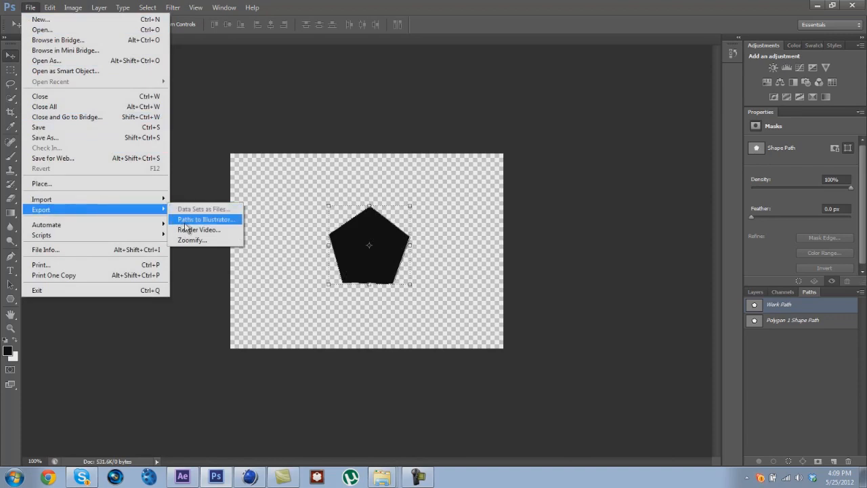
left_click(207, 219)
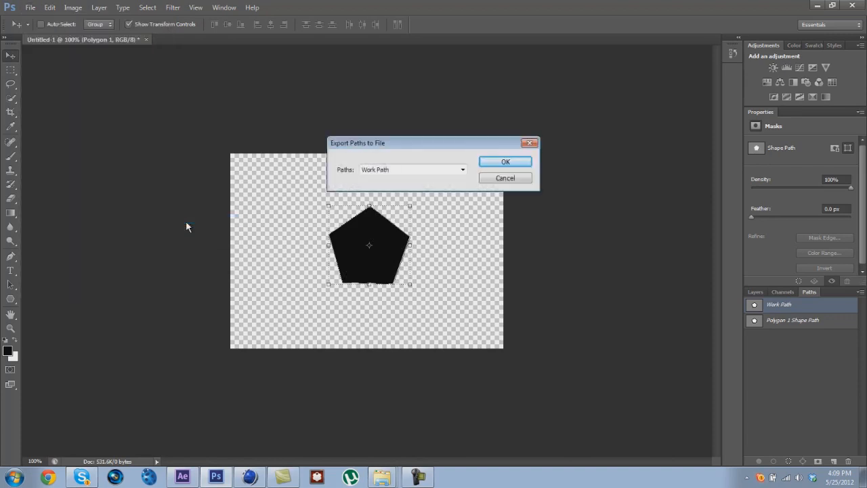
left_click(462, 170)
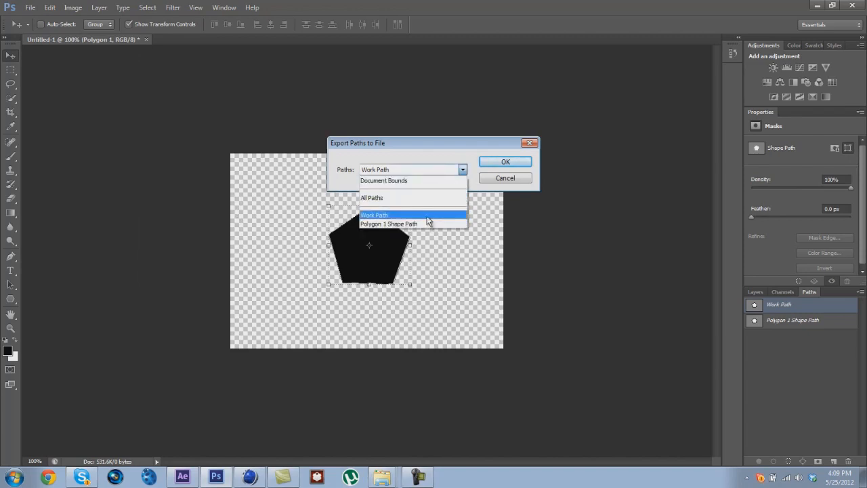
left_click(505, 178)
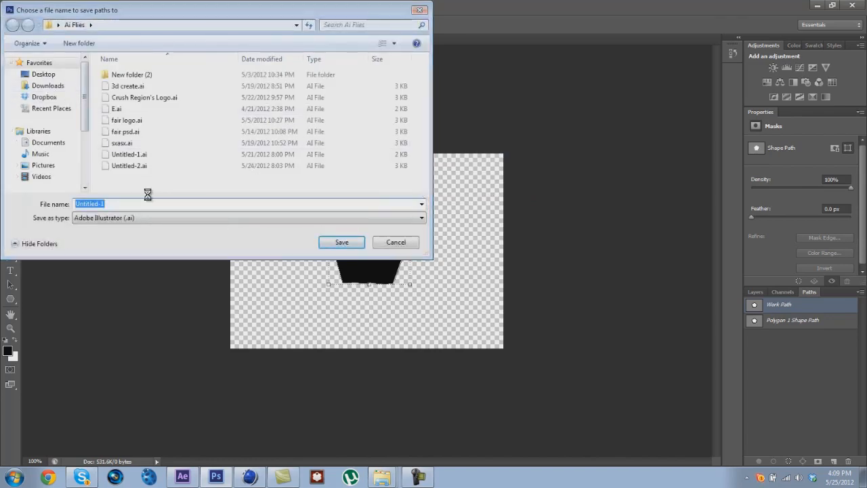
Decline overwriting Untitled-1.ai and save the path as Tut.ai in the Ai Flies folder
left_click(342, 241)
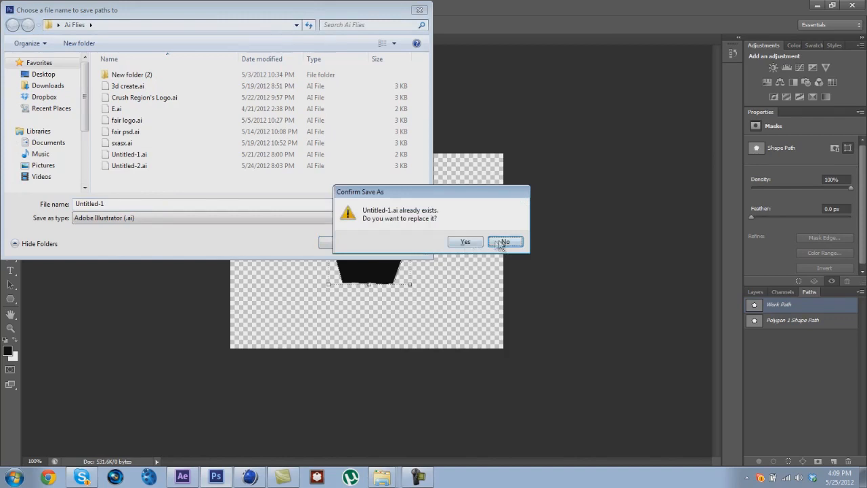
left_click(505, 242)
type("Tut")
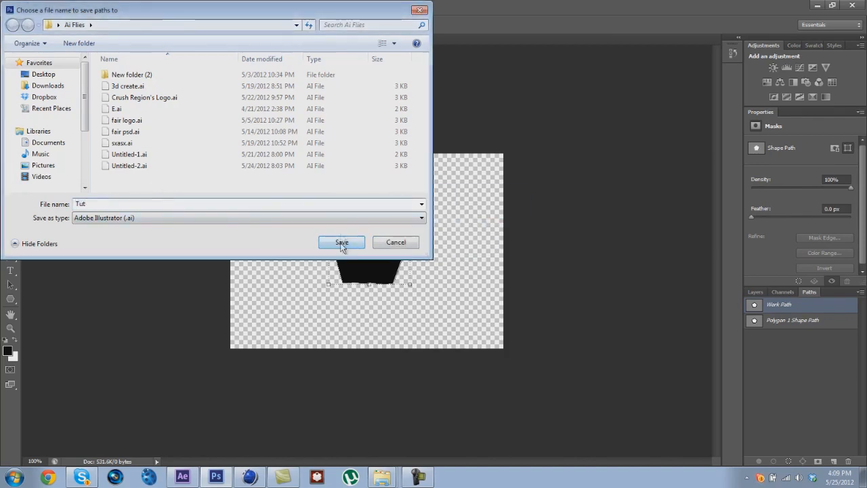
left_click(341, 243)
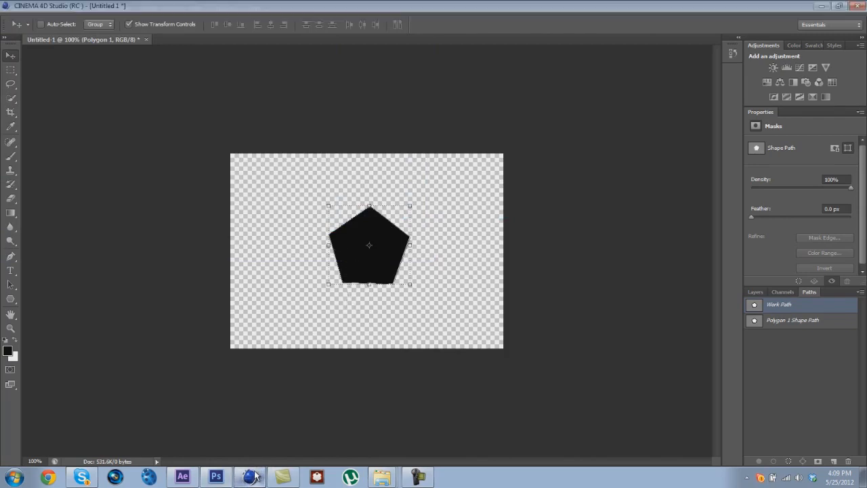
Switch to Cinema 4D and start a new empty project
left_click(250, 476)
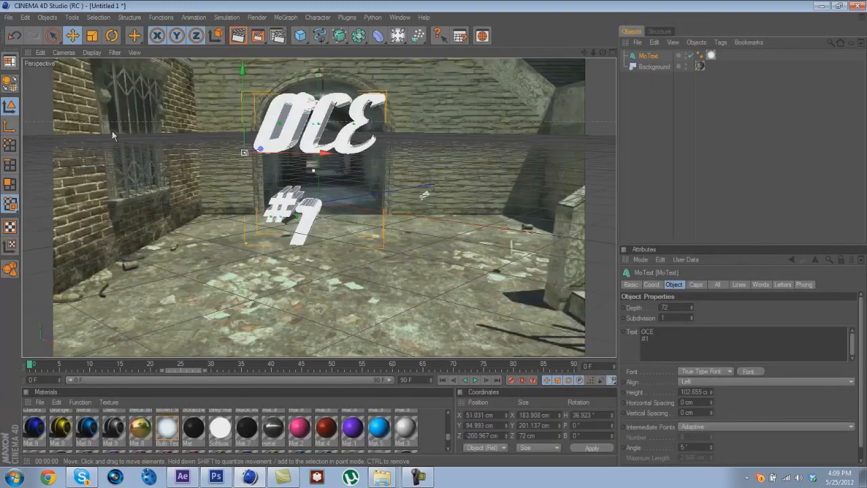
left_click(9, 17)
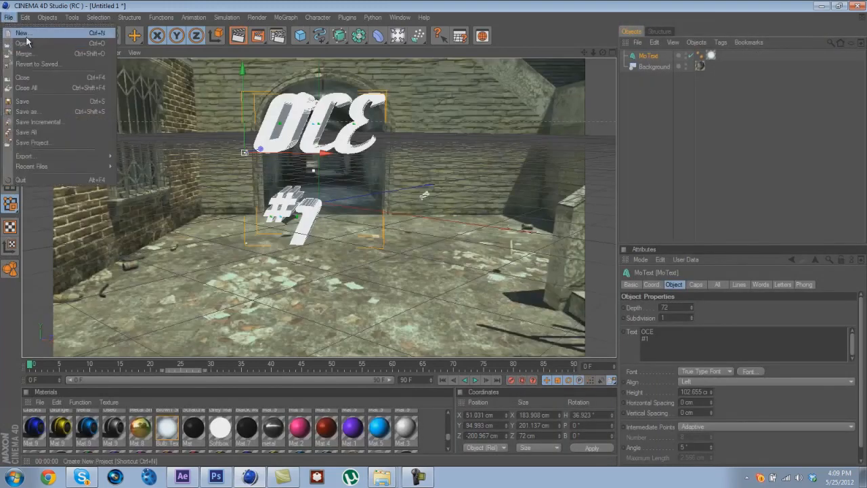
left_click(23, 33)
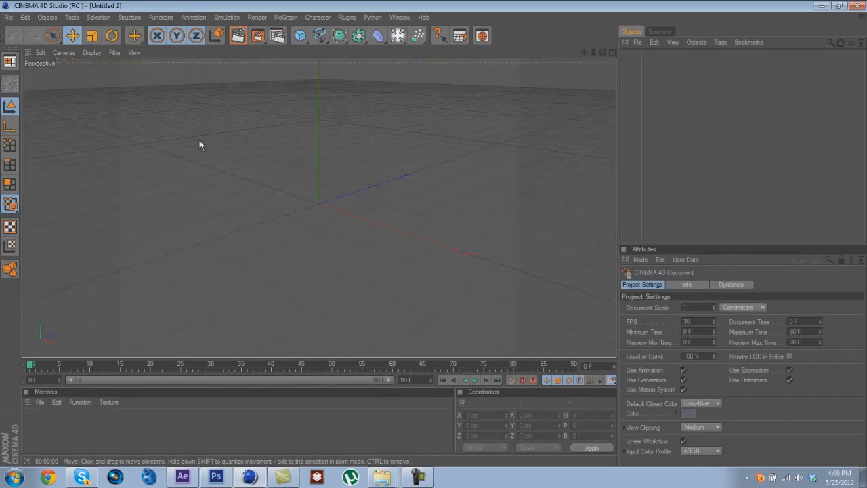
mouse_move(302, 227)
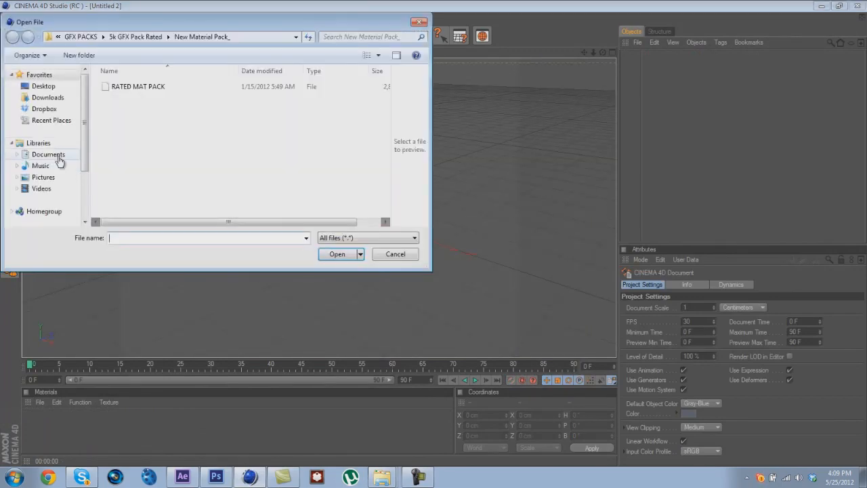
Open the Lightstudio + Materials scene from Documents > GFX PACKS > oh yeah > Cinema 4D
left_click(47, 154)
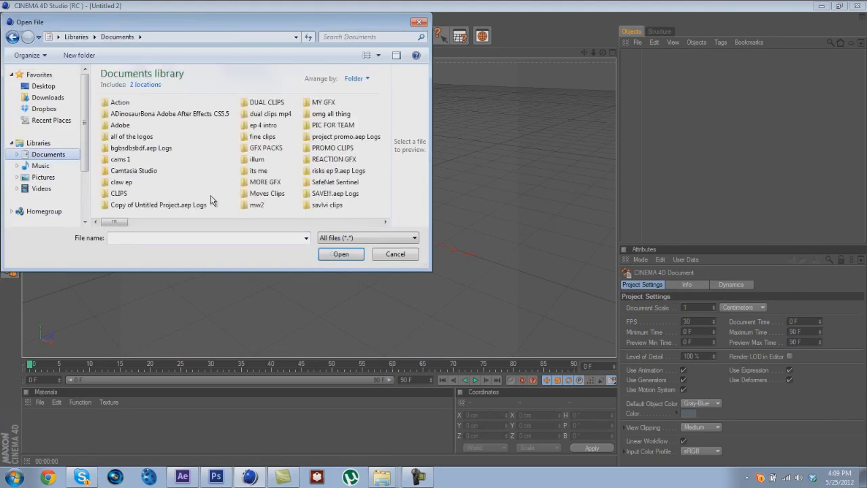
double_click(266, 148)
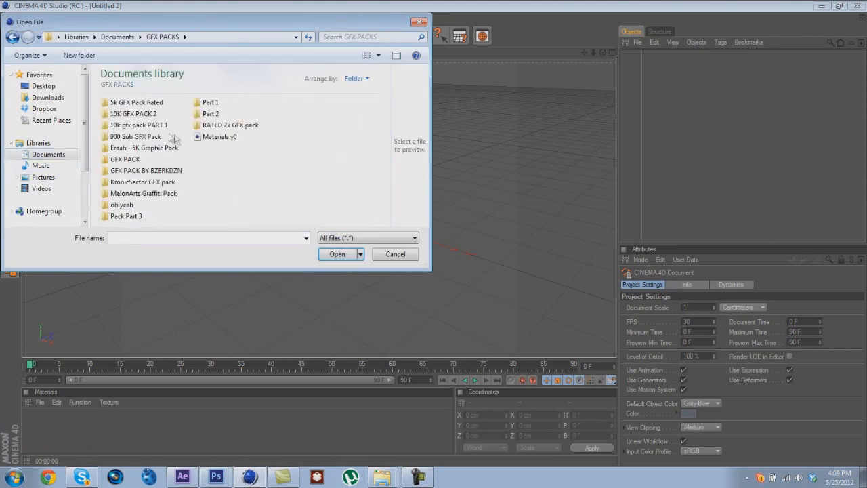
left_click(122, 205)
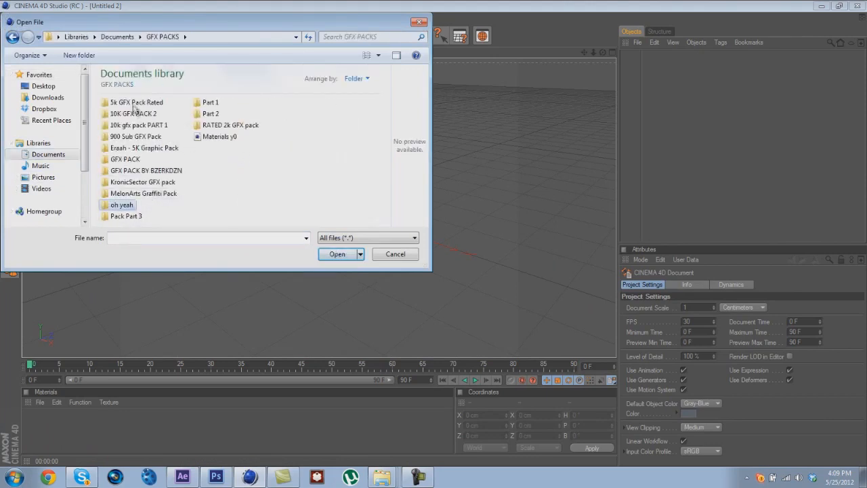
double_click(123, 205)
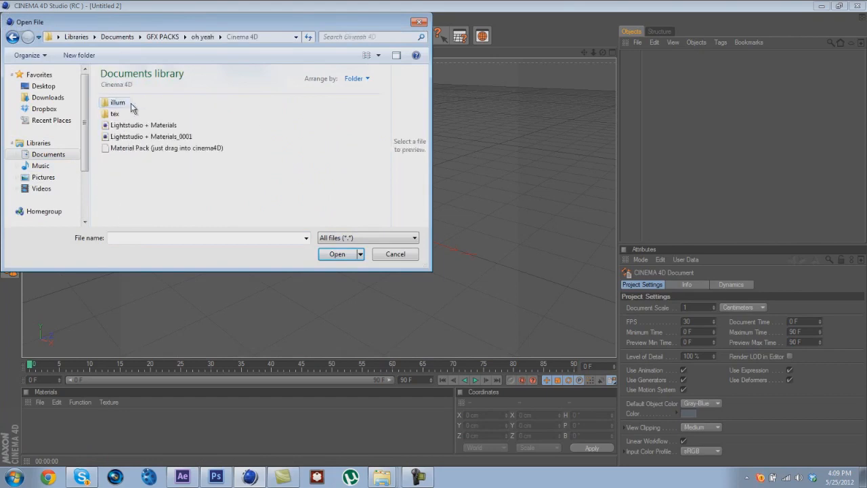
left_click(336, 253)
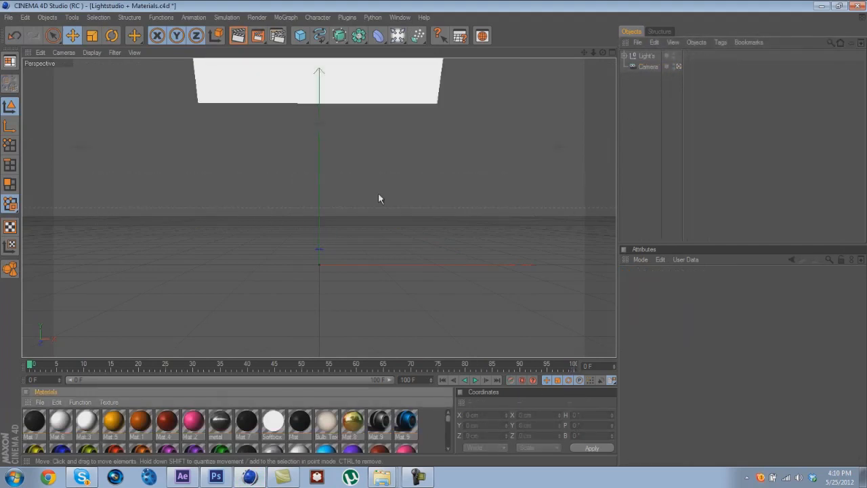
Merge Tut.ai from the Ai Flies folder and move the pentagon spline onto the vertical axis
left_click(8, 17)
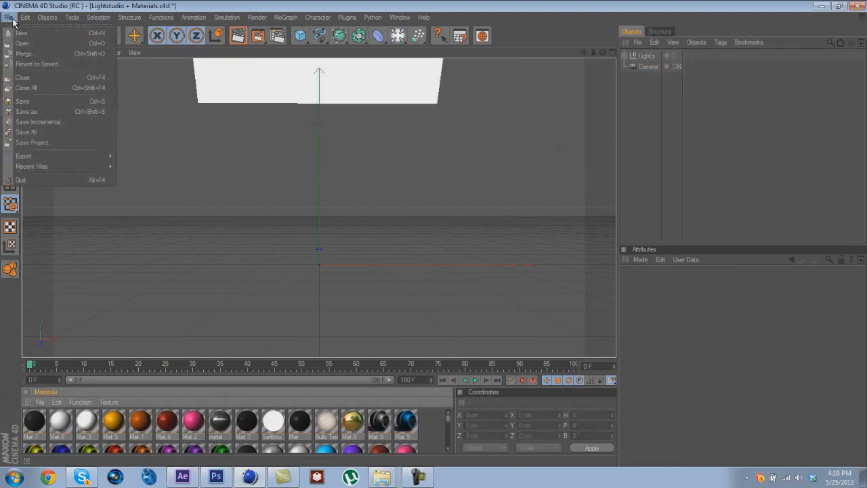
left_click(23, 44)
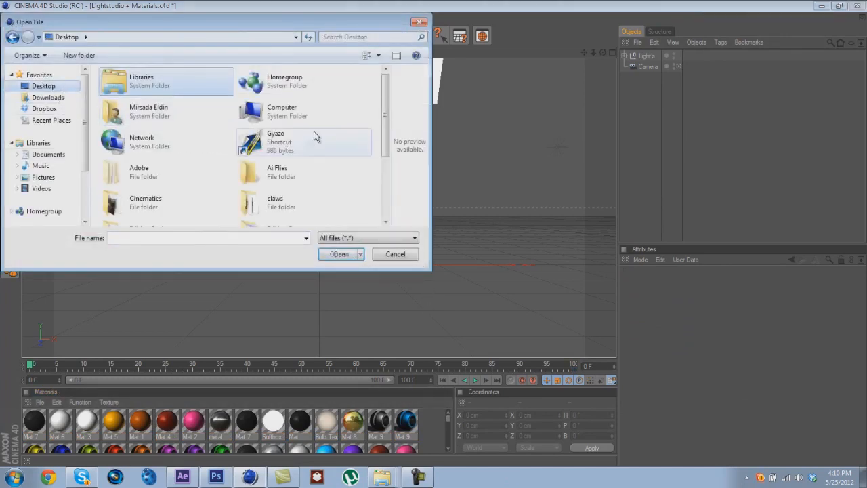
double_click(277, 171)
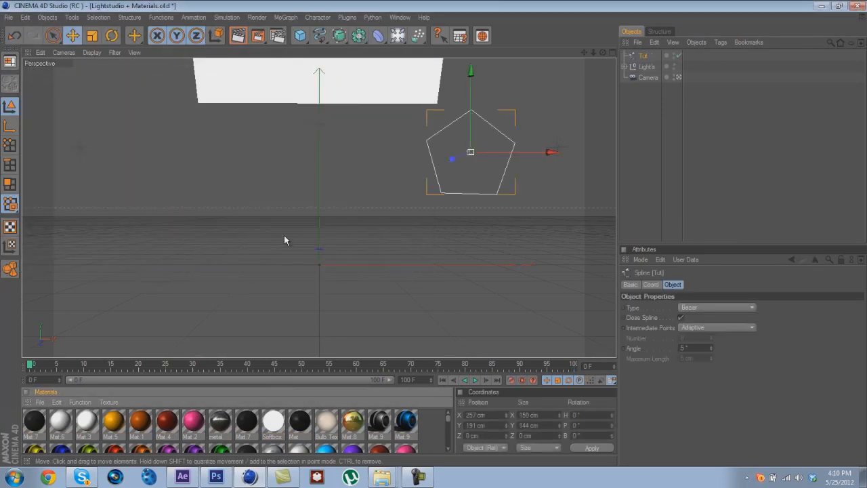
left_click_drag(471, 153, 309, 199)
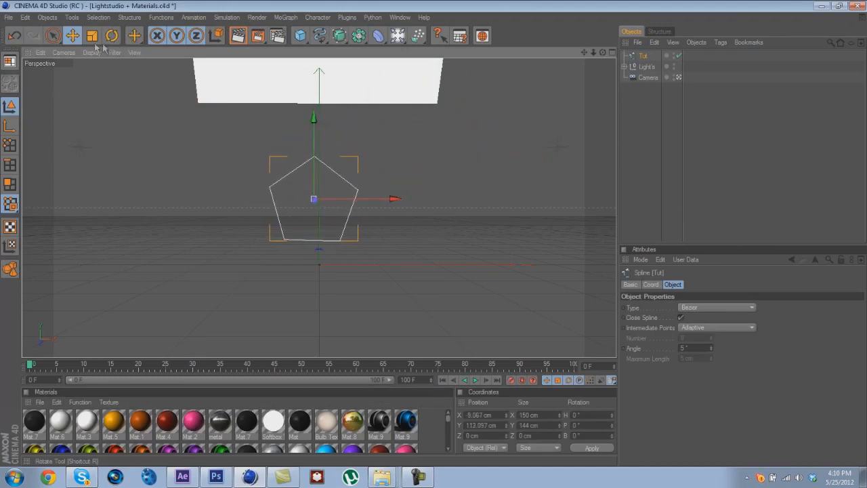
Scale the Tut spline up to about 225×216 cm centred above the origin, then return to Move
left_click(92, 36)
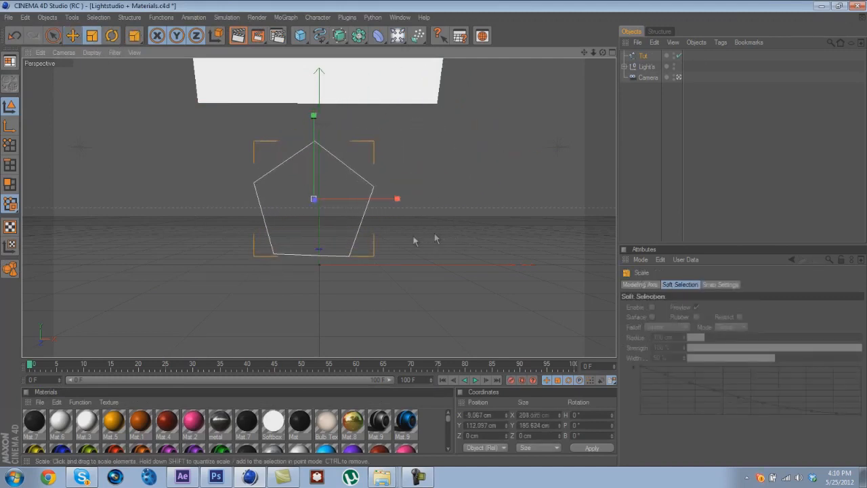
left_click(112, 35)
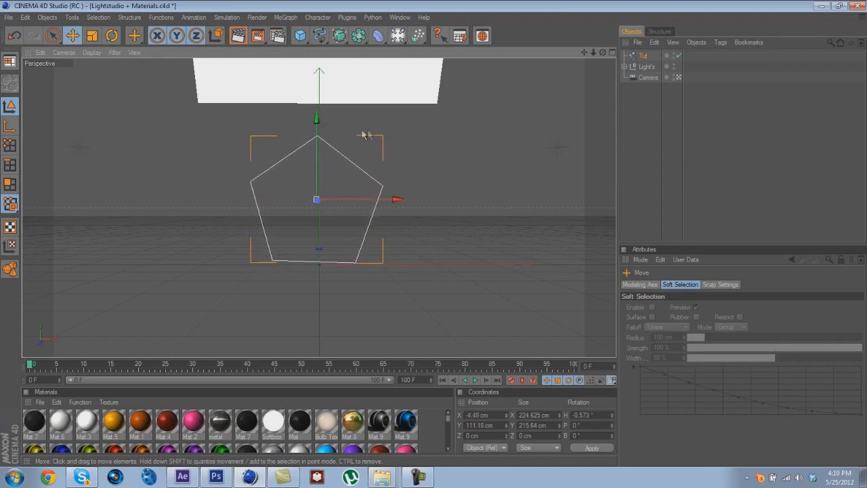
left_click(339, 35)
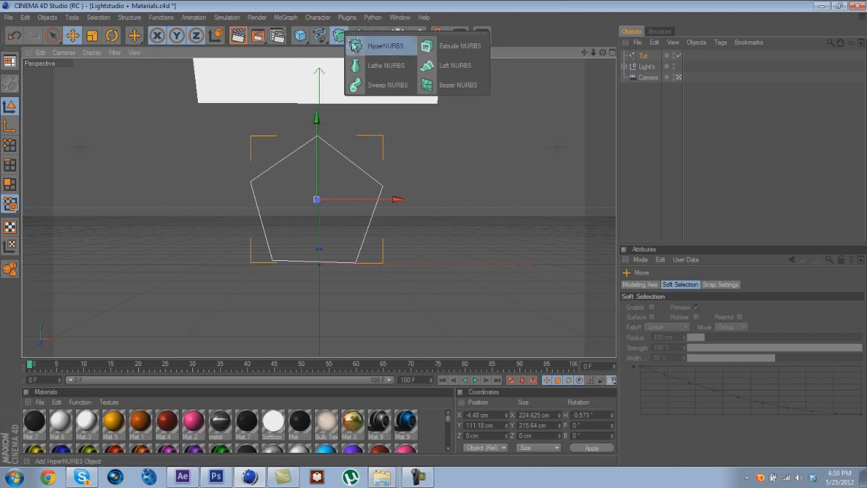
mouse_move(454, 45)
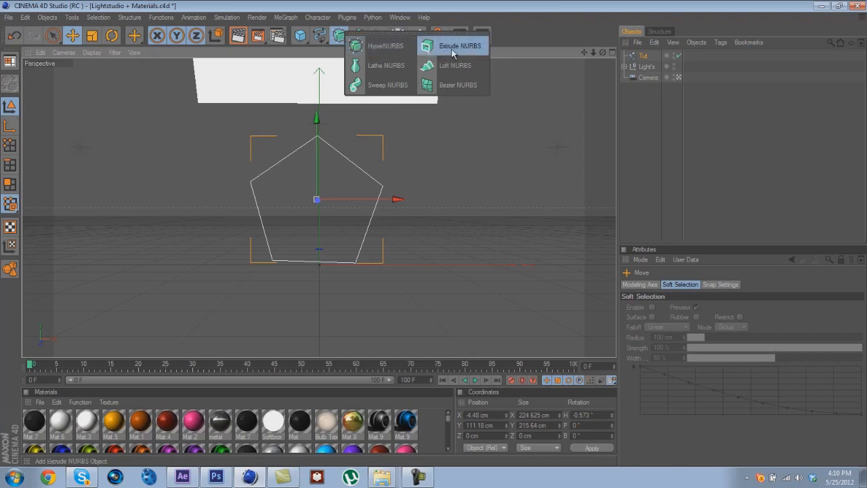
Nest the Tut spline under a new Extrude NURBS to form a solid pentagon about 22 cm thick
left_click(454, 45)
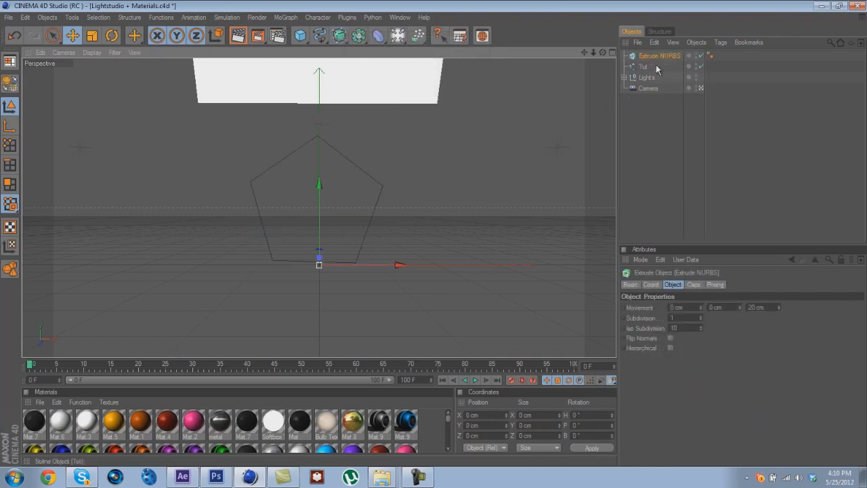
left_click(643, 67)
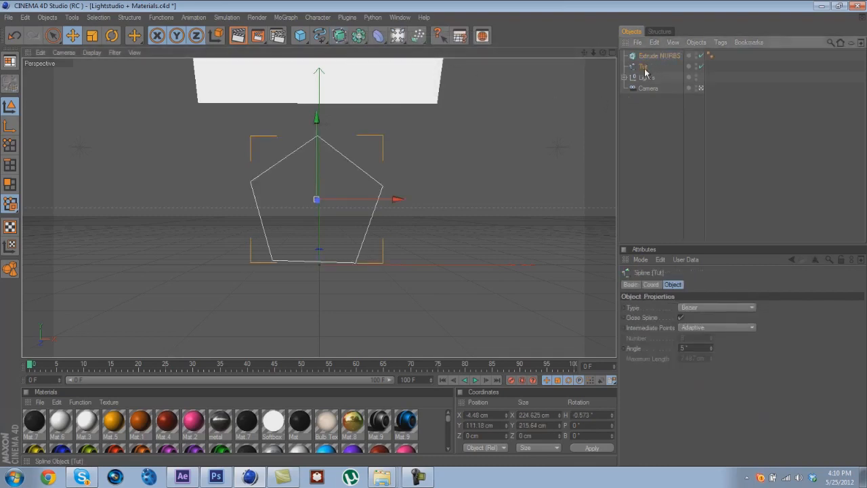
left_click(658, 55)
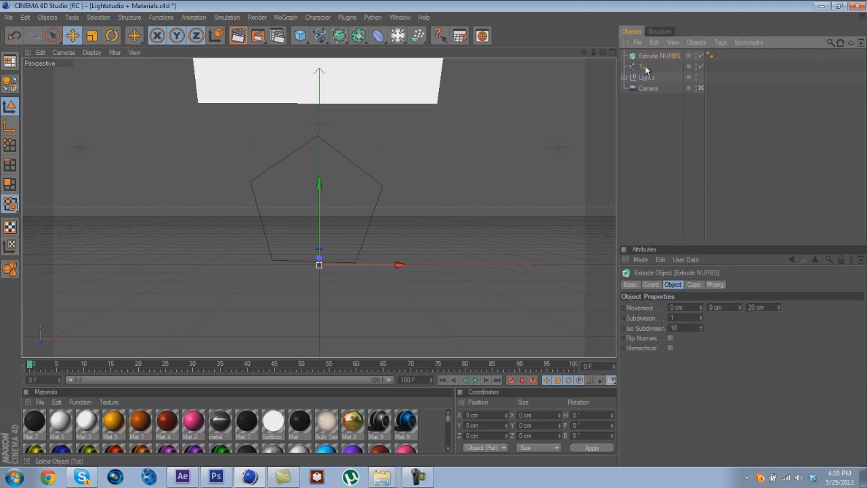
left_click(643, 67)
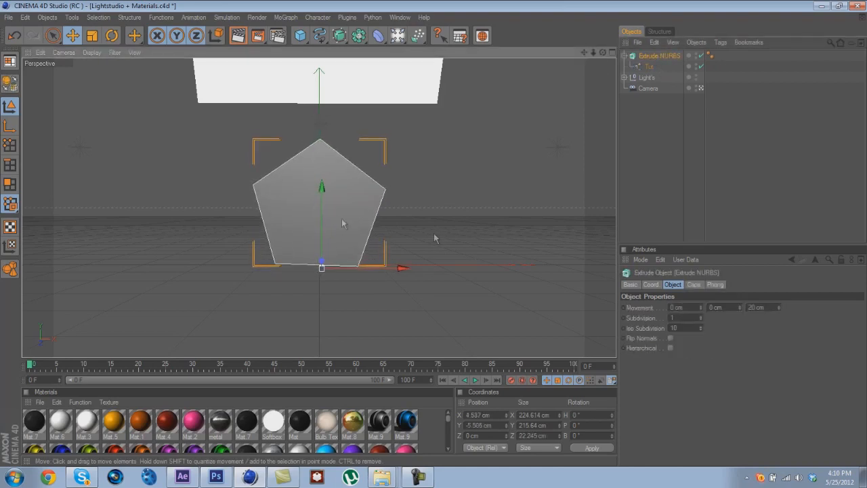
left_click_drag(342, 224, 434, 238)
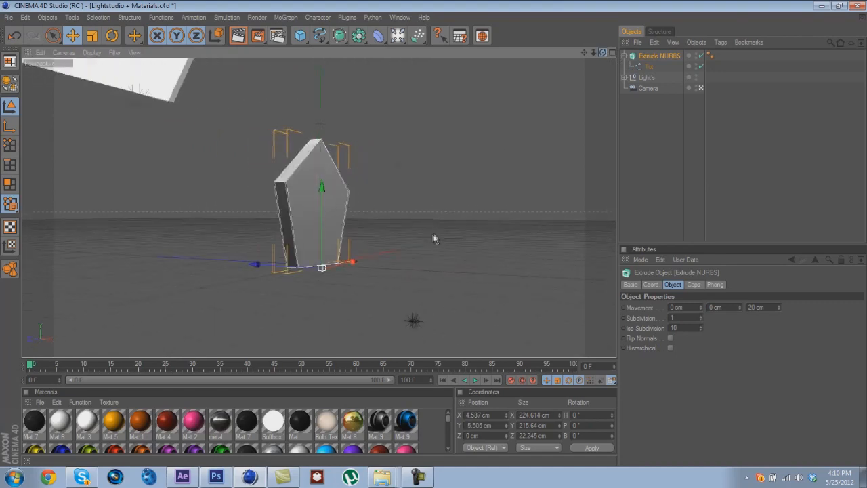